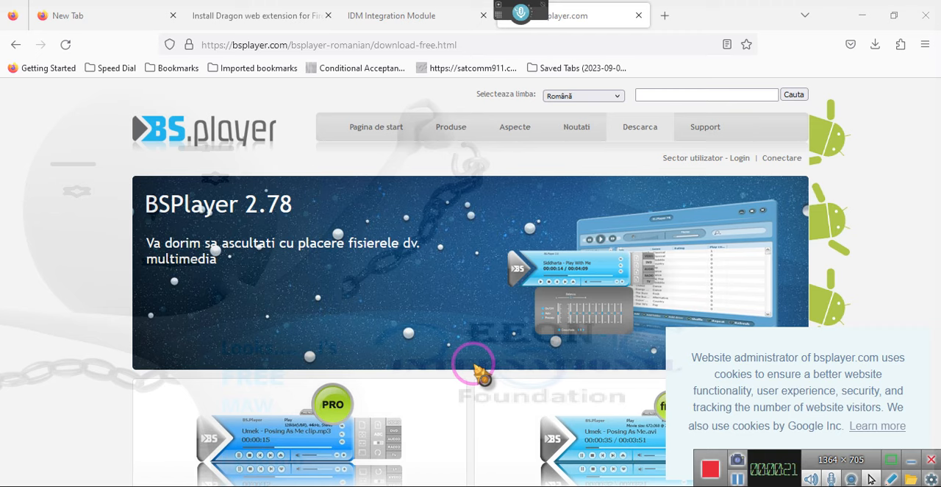
# - Reach the BS.Player PRO purchase form via 'CUMPARA ACUM!' on the Romanian download page
pyautogui.scroll(-3)
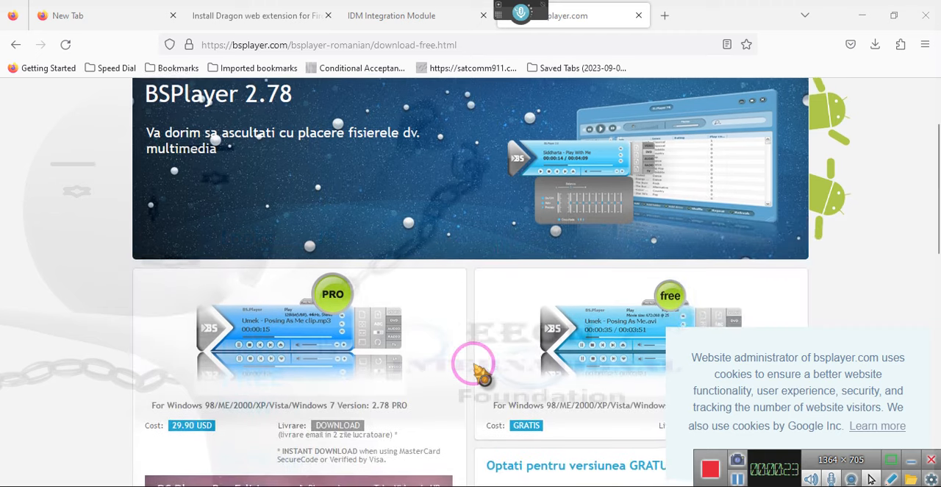
pyautogui.scroll(-3)
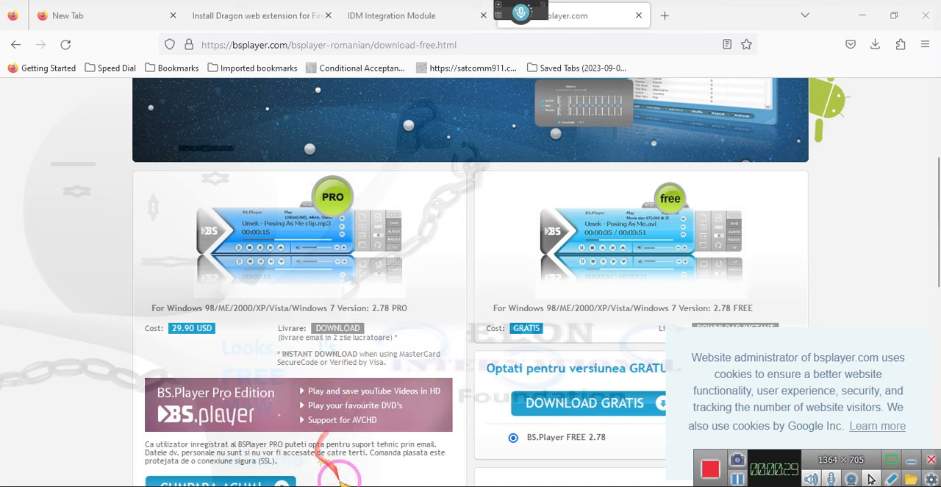
pyautogui.scroll(-3)
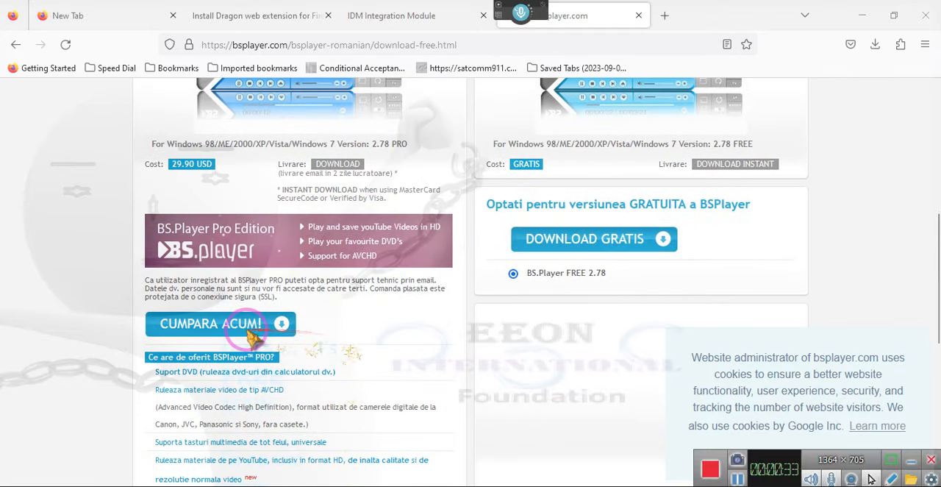
pyautogui.click(212, 323)
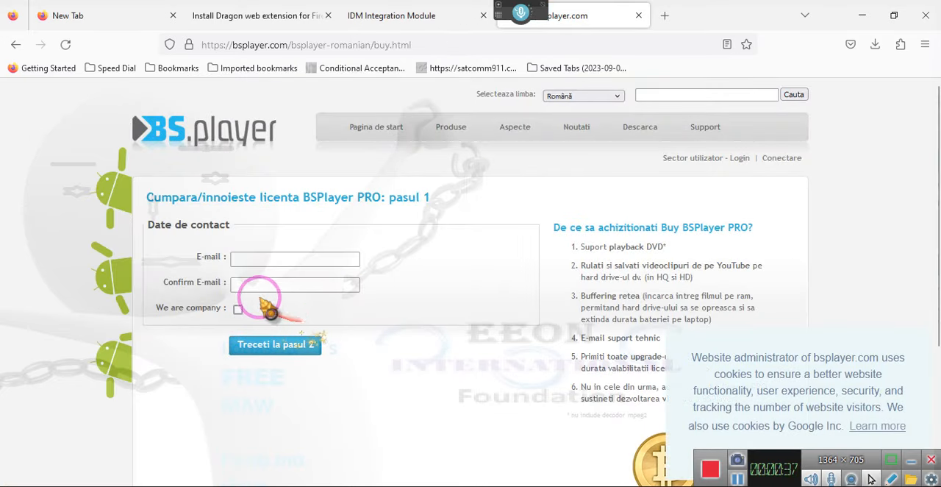
pyautogui.click(268, 258)
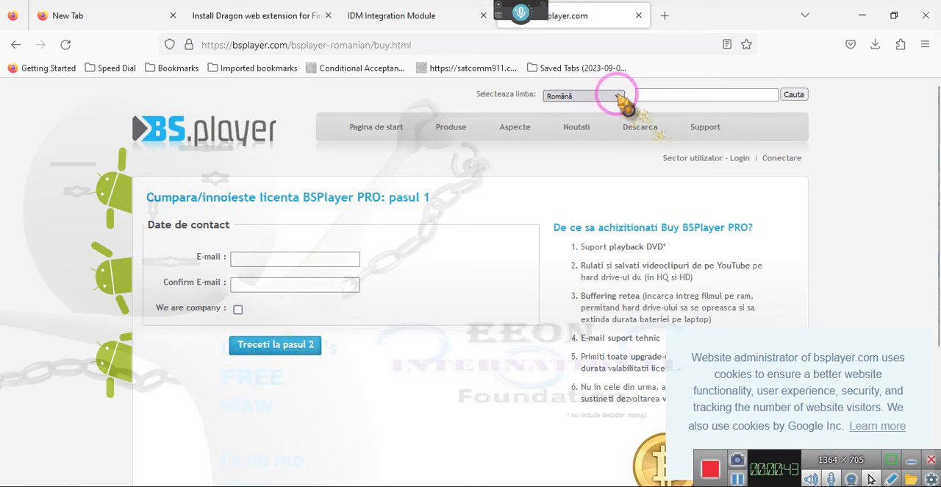
# - Switch the BS.Player site language to English and go to its free download page
pyautogui.click(611, 94)
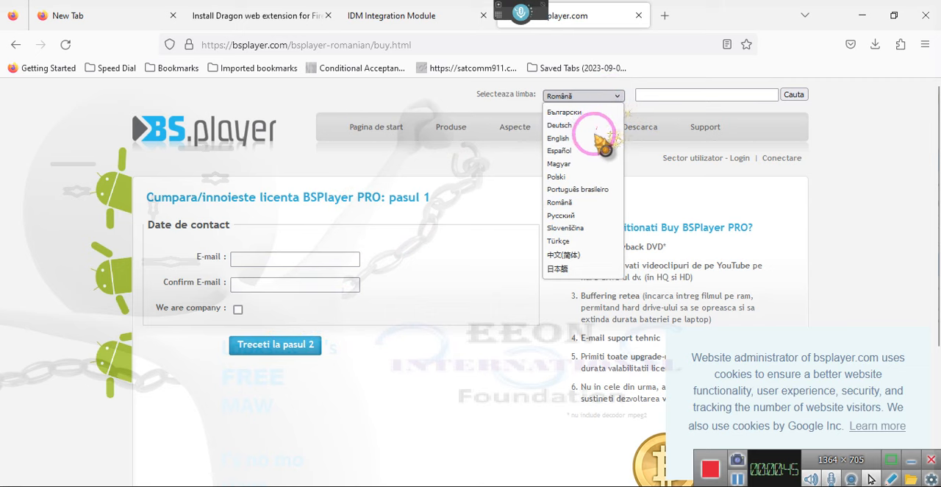
pyautogui.click(557, 138)
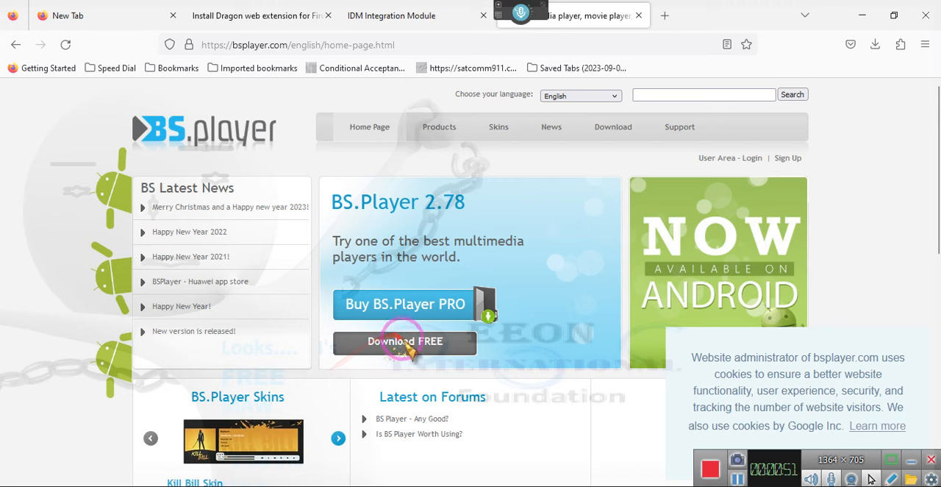
pyautogui.click(404, 343)
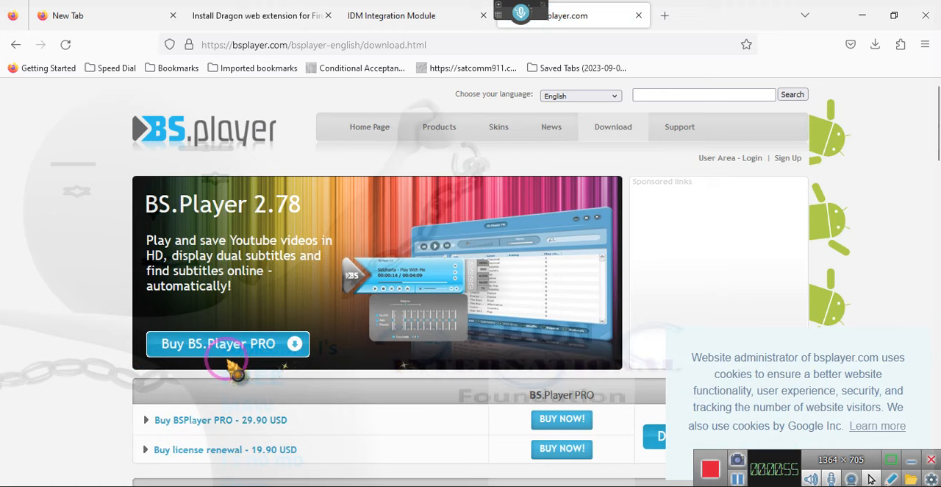
# - Go to 'Buy BS.Player PRO' and look through the English contact information form
pyautogui.click(226, 344)
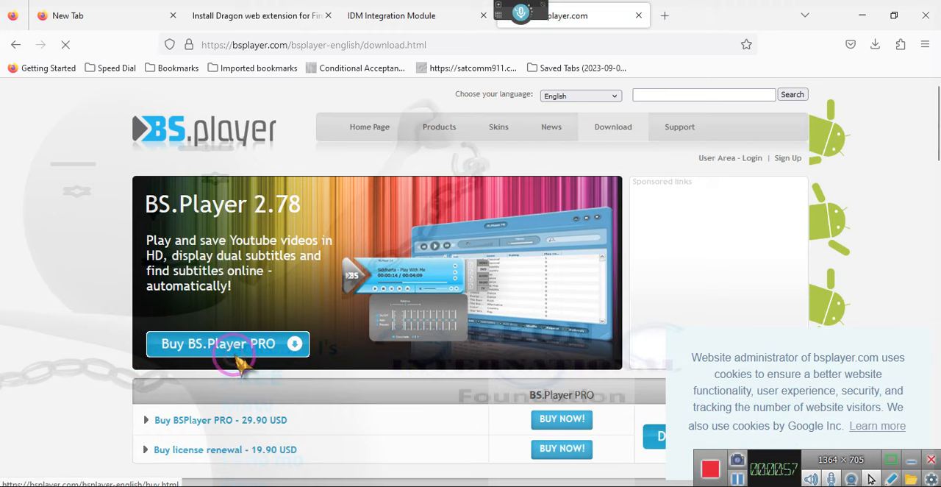
pyautogui.click(227, 343)
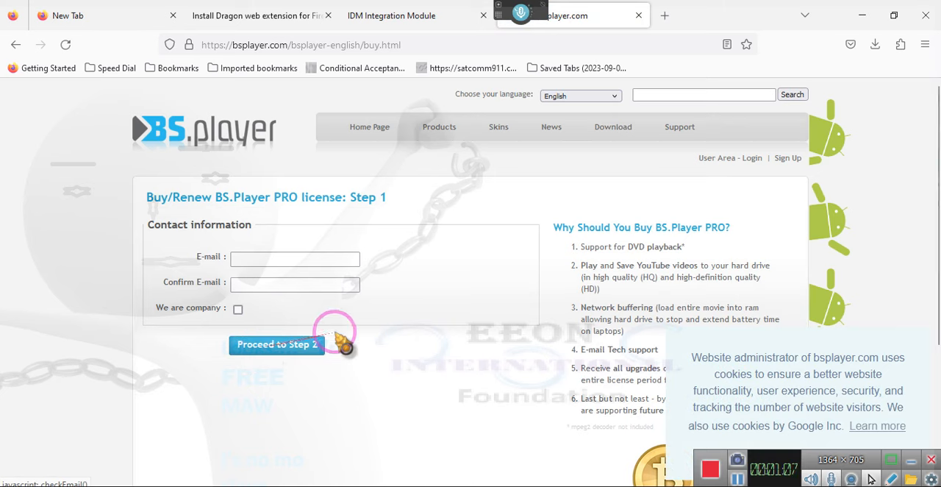
pyautogui.scroll(-3)
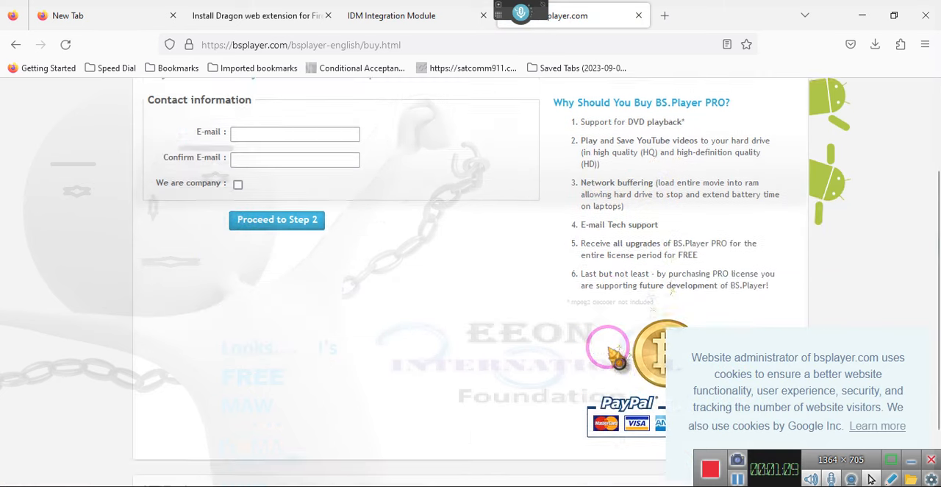
pyautogui.scroll(-3)
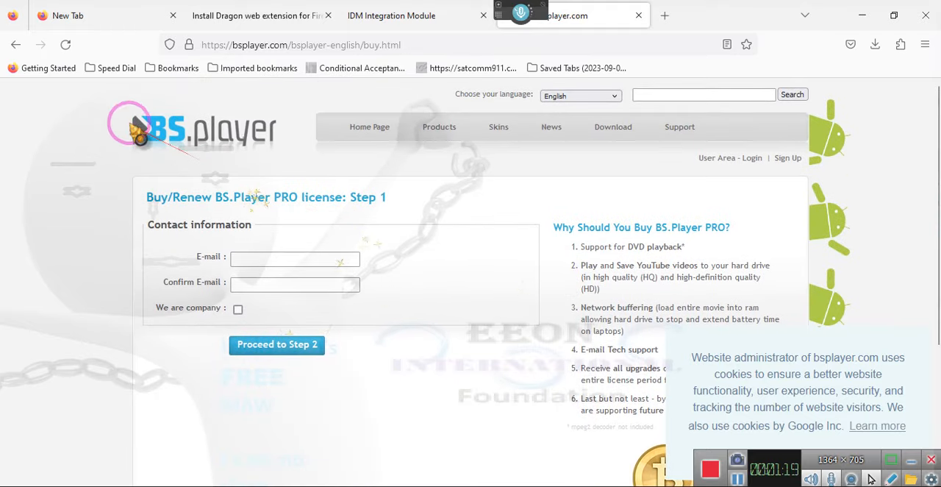
# - Navigate back from the purchase page past the download page to the BS.Player home page
pyautogui.click(17, 44)
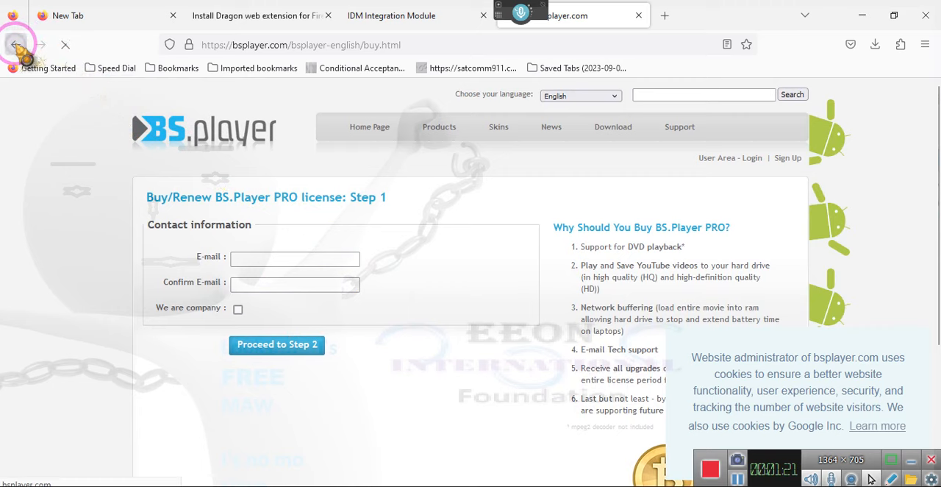
pyautogui.click(16, 39)
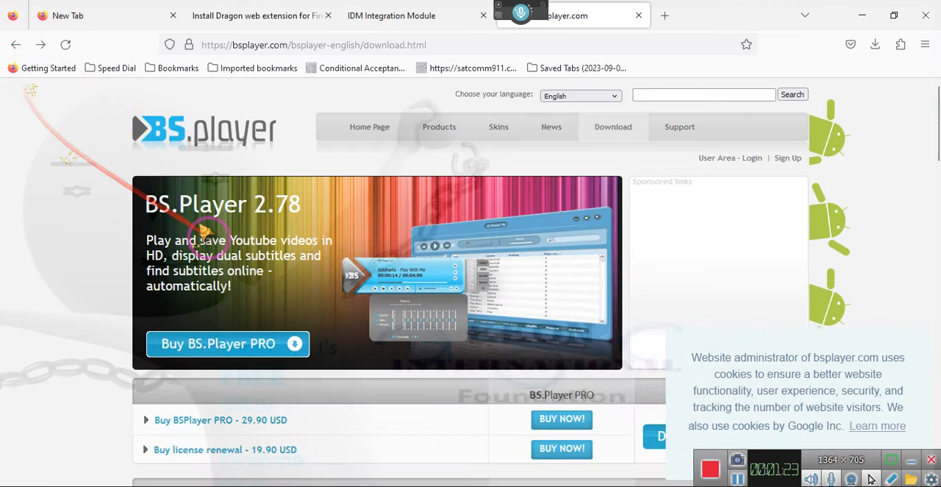
pyautogui.scroll(-3)
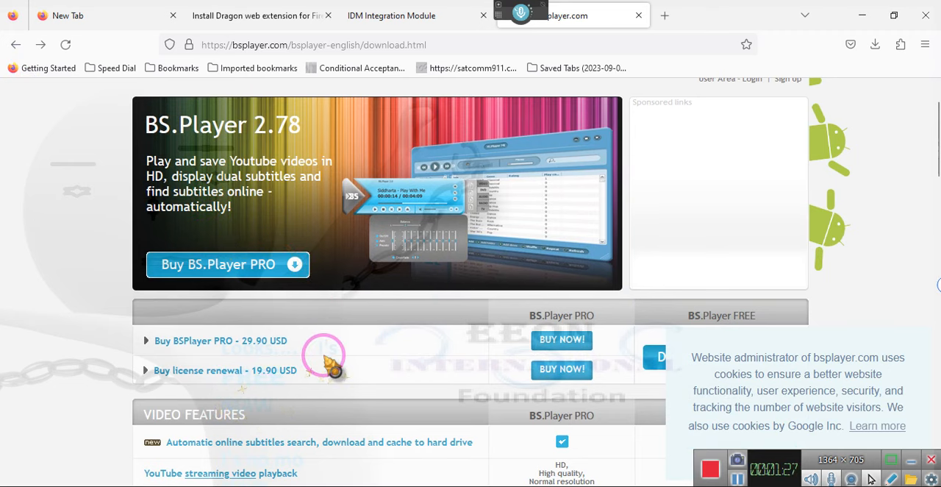
pyautogui.scroll(-3)
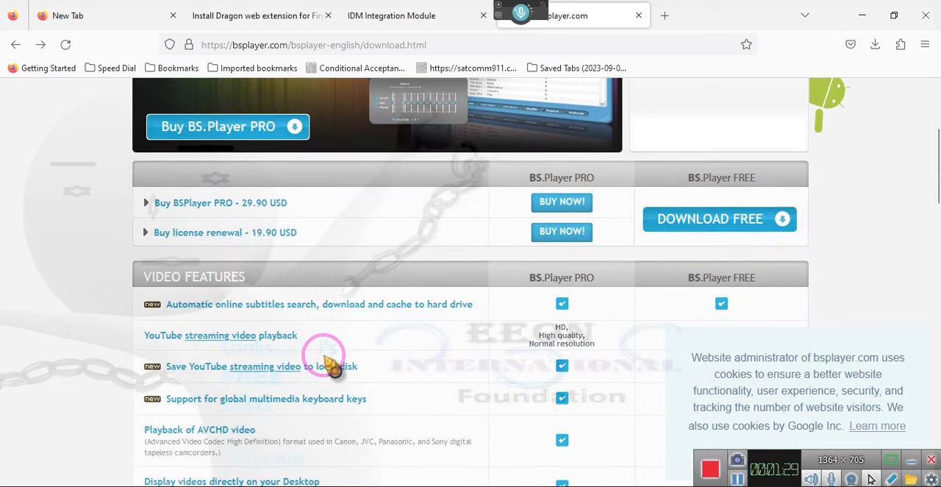
pyautogui.scroll(-3)
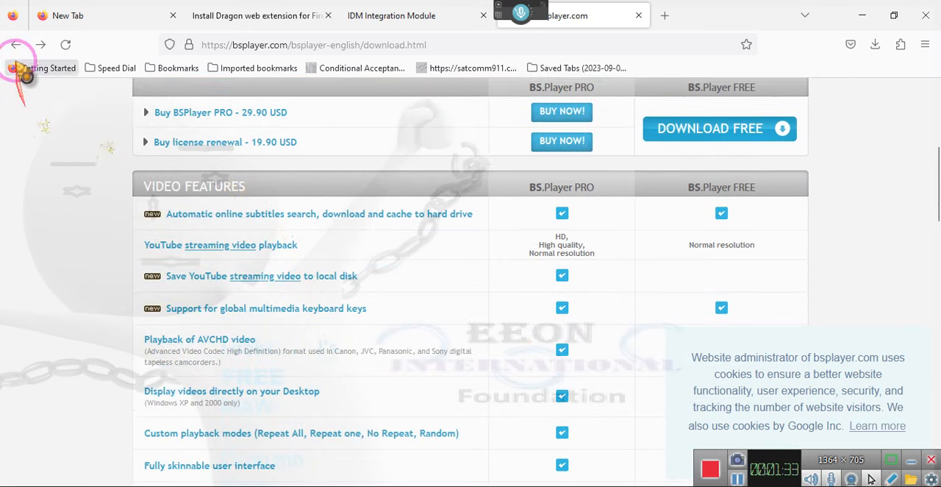
pyautogui.click(21, 45)
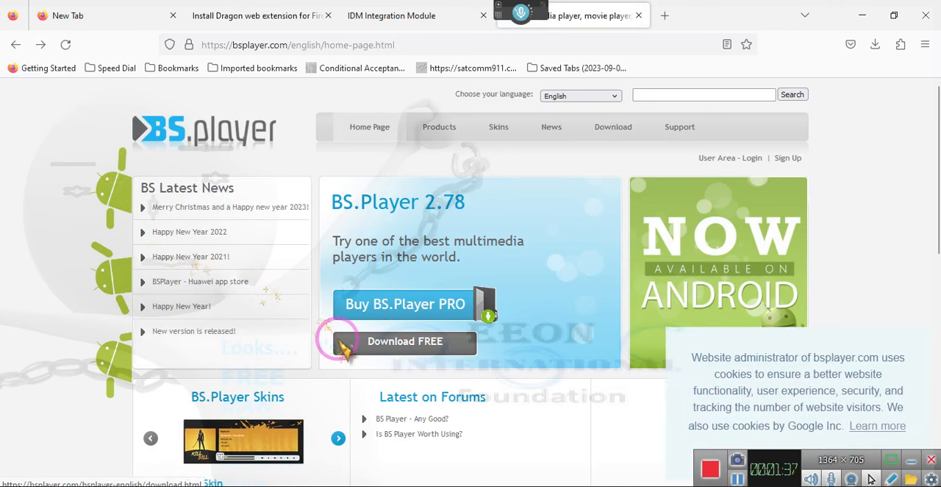
pyautogui.moveTo(379, 350)
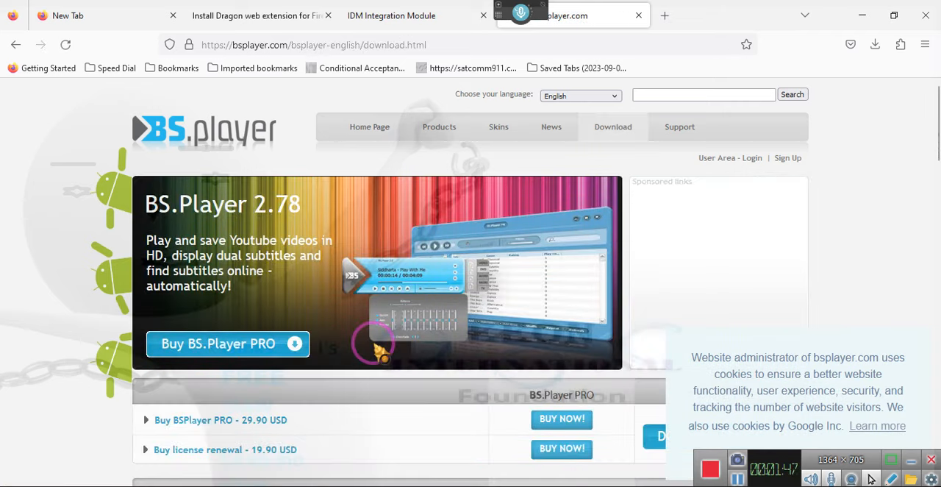
# - Review the PRO versus FREE feature comparison table before reaching the free download page
pyautogui.scroll(-3)
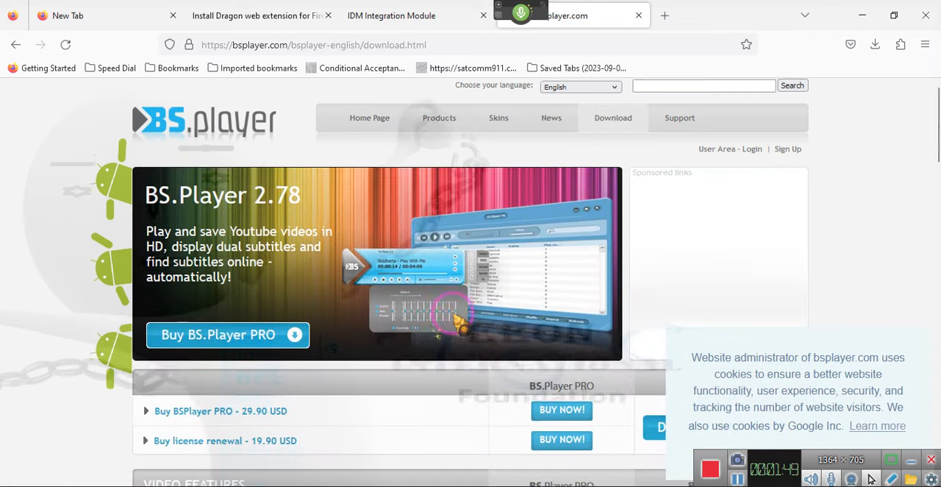
pyautogui.scroll(-3)
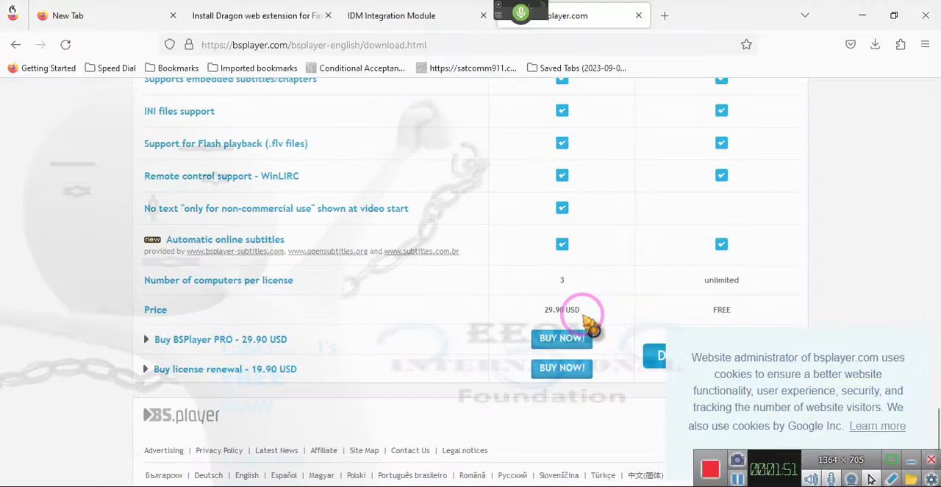
pyautogui.scroll(3)
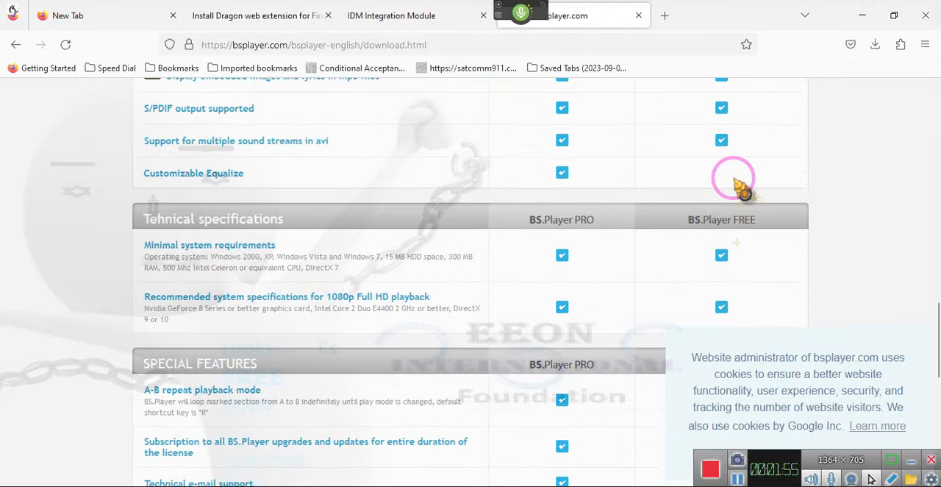
pyautogui.scroll(-3)
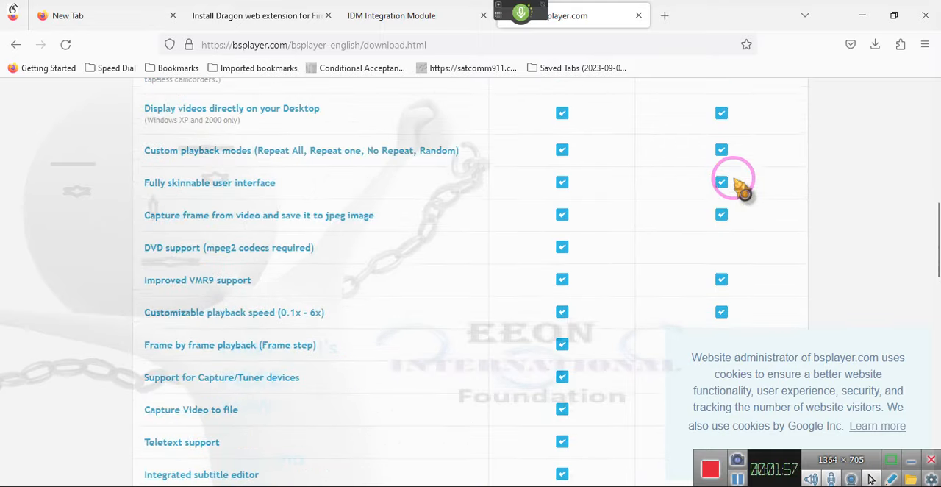
pyautogui.scroll(-3)
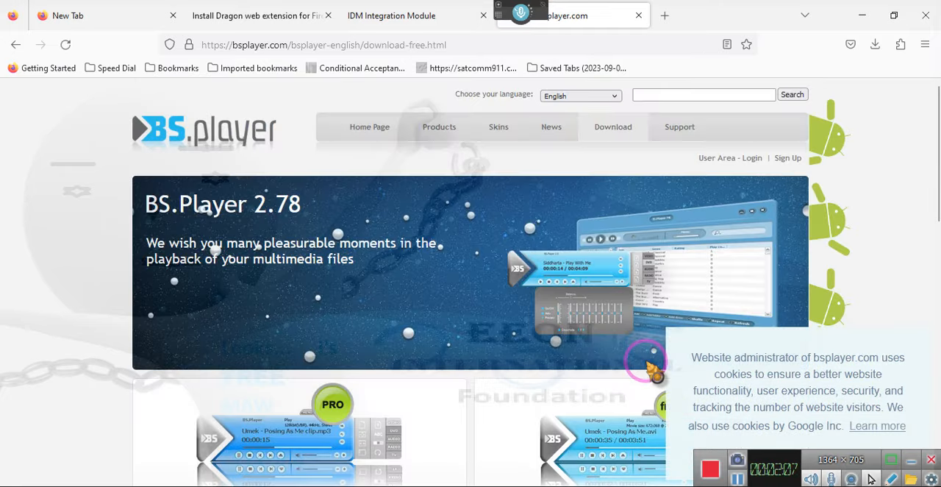
# - Start the free bsplayer278.setup.exe download and retry it from the Downloads panel when it fails
pyautogui.scroll(-3)
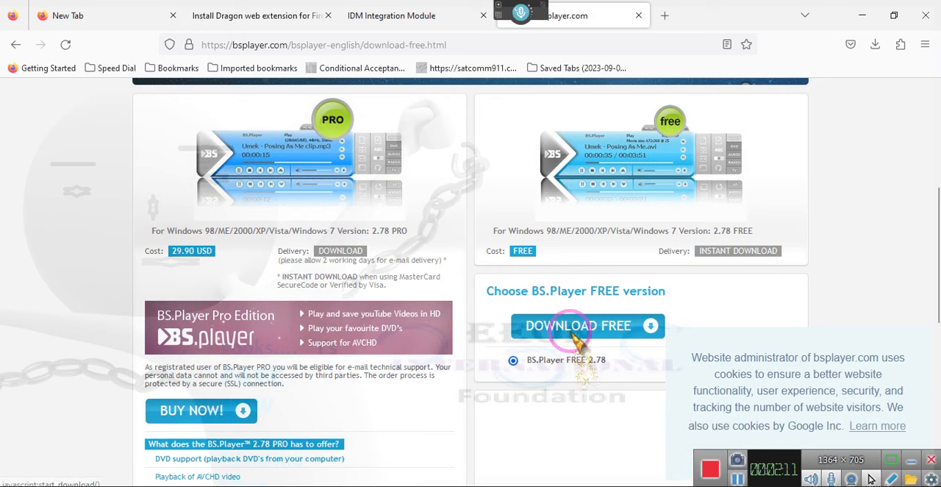
pyautogui.click(564, 326)
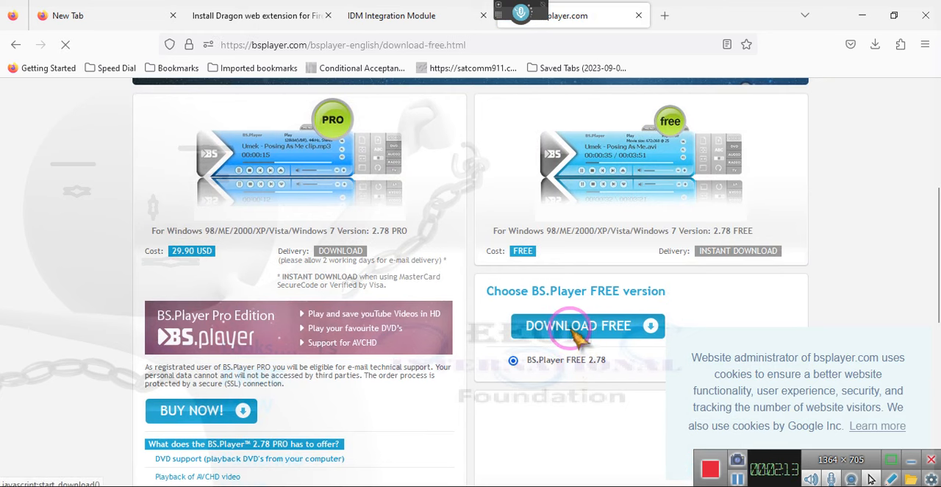
pyautogui.click(875, 44)
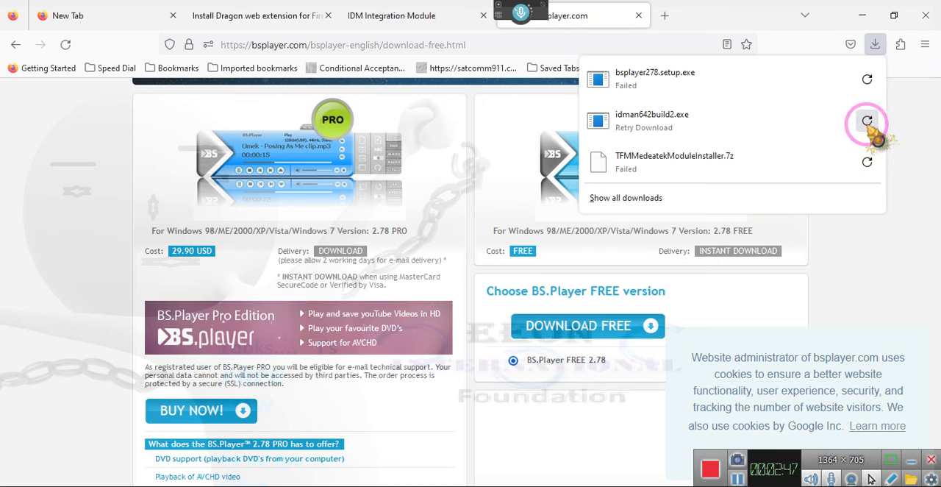
pyautogui.click(866, 121)
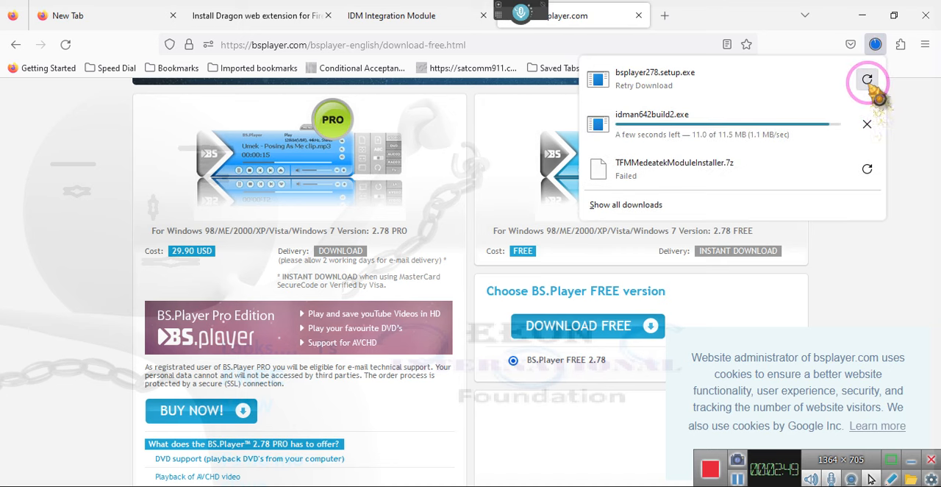
pyautogui.click(868, 80)
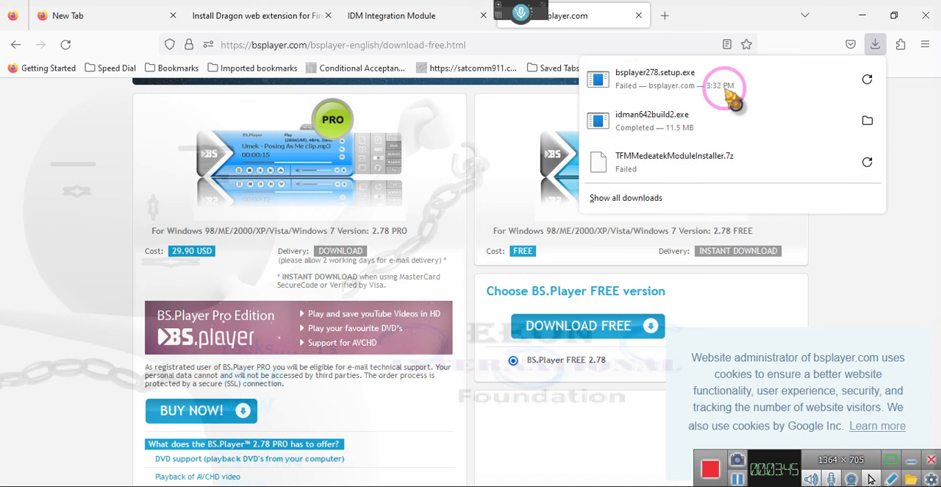
# - Retry the stalled bsplayer278.setup.exe download twice more, cancelling it each time it hangs
pyautogui.click(867, 79)
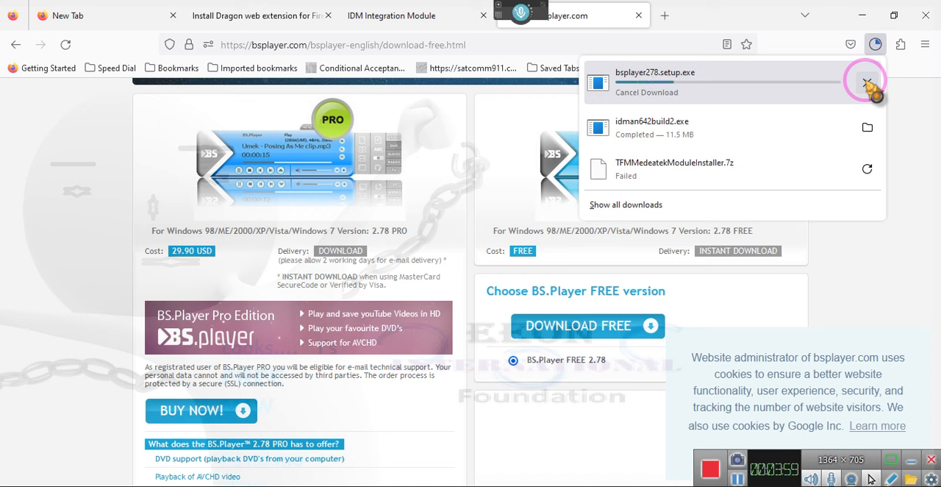
pyautogui.click(864, 81)
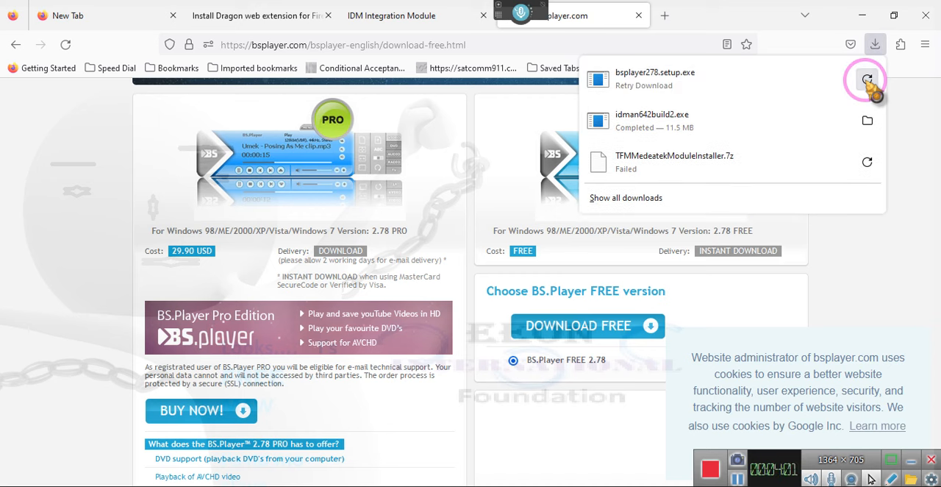
pyautogui.click(866, 79)
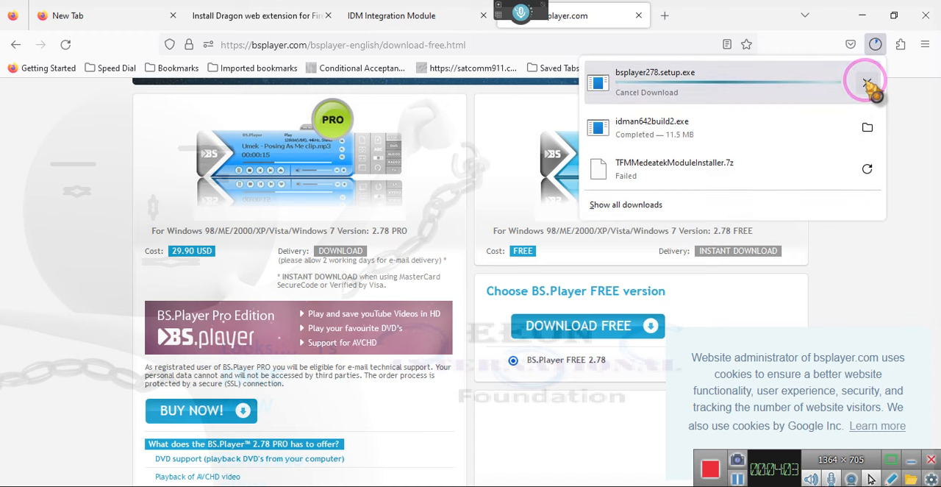
pyautogui.click(864, 79)
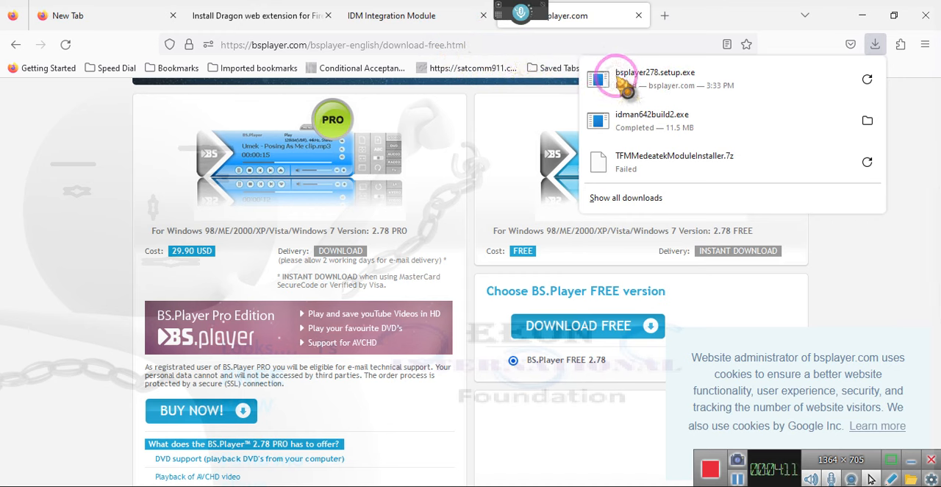
# - Remove the failed bsplayer278.setup.exe entry from the download history
pyautogui.rightClick(669, 78)
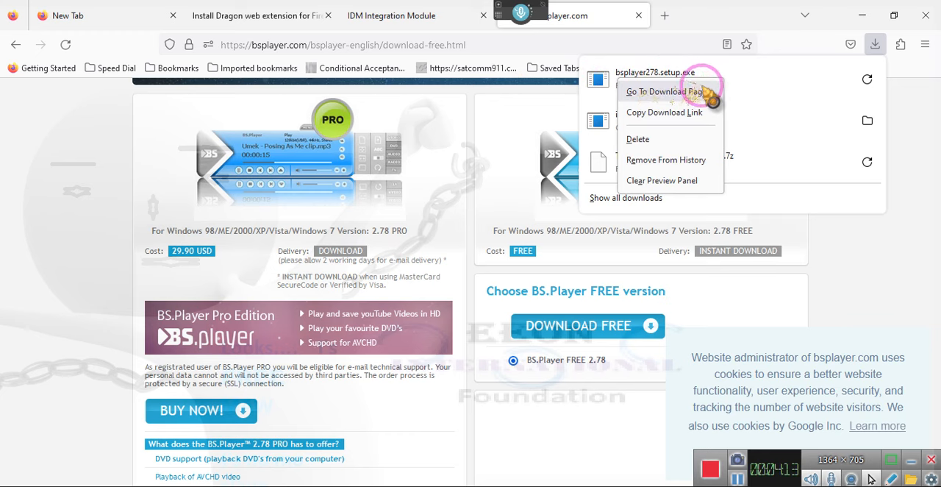
pyautogui.moveTo(688, 181)
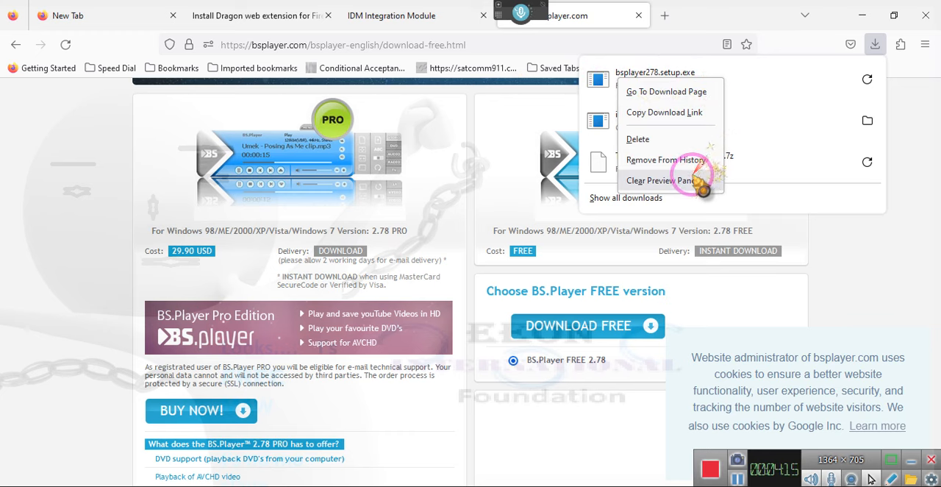
pyautogui.click(653, 180)
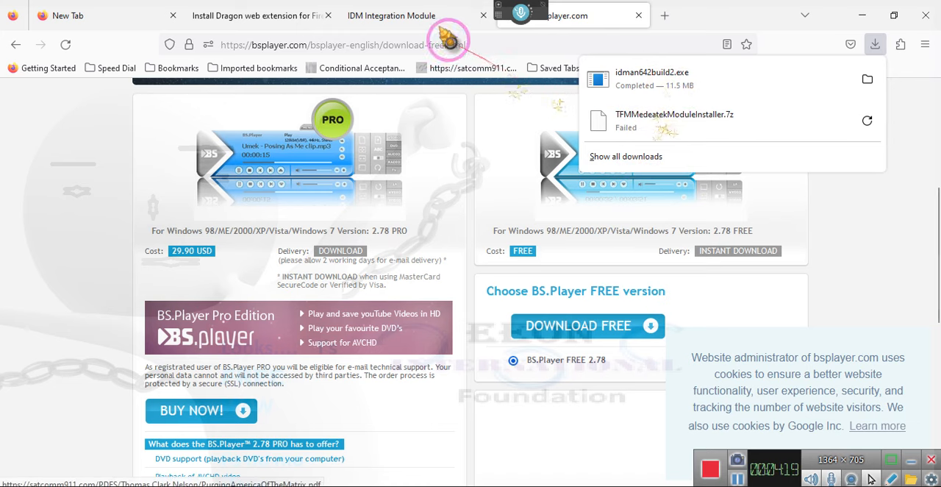
pyautogui.click(336, 43)
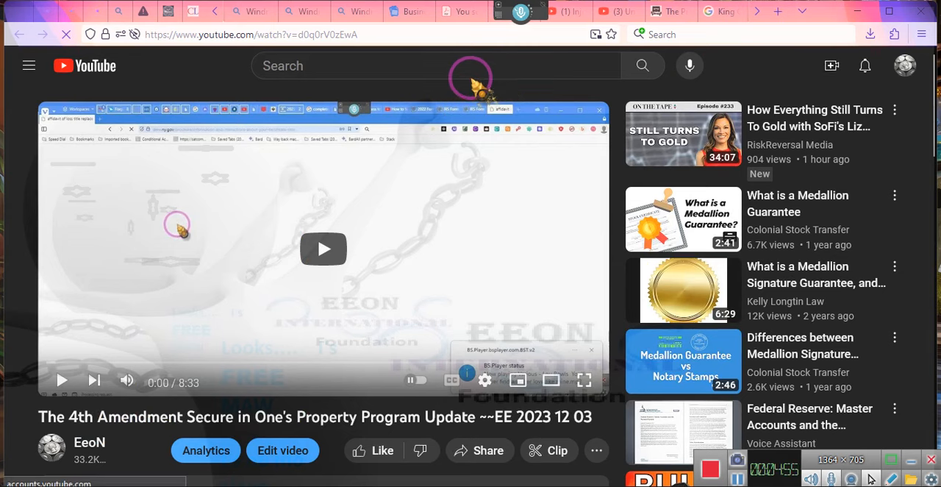
pyautogui.moveTo(526, 81)
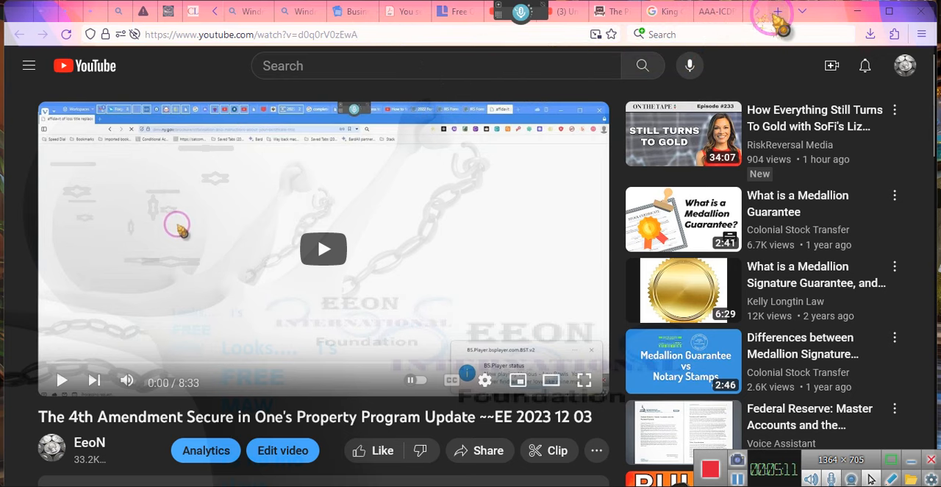
# - Search Google in a new Waterfox tab for the bsplayer.com download-free URL and pick the BS.Player FREE result
pyautogui.click(776, 11)
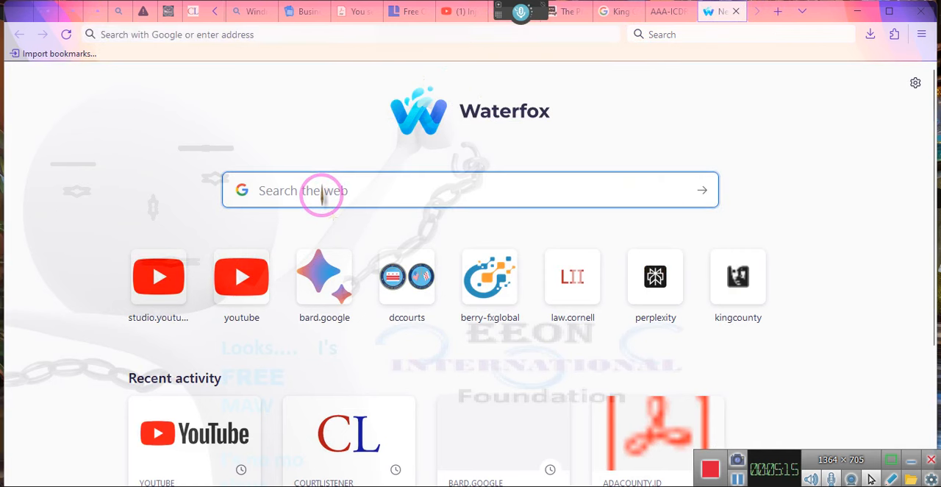
pyautogui.write('https://bsplayer.com/bsplayer-english/download-free.html')
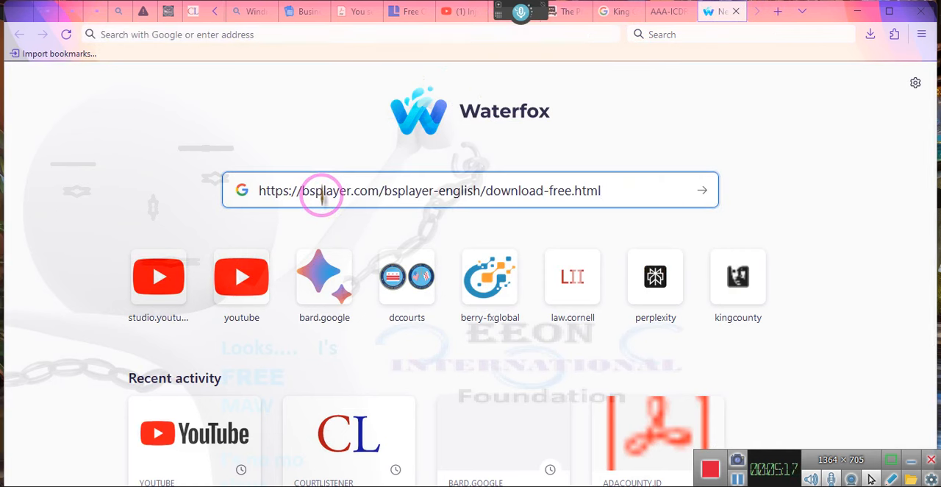
pyautogui.click(320, 191)
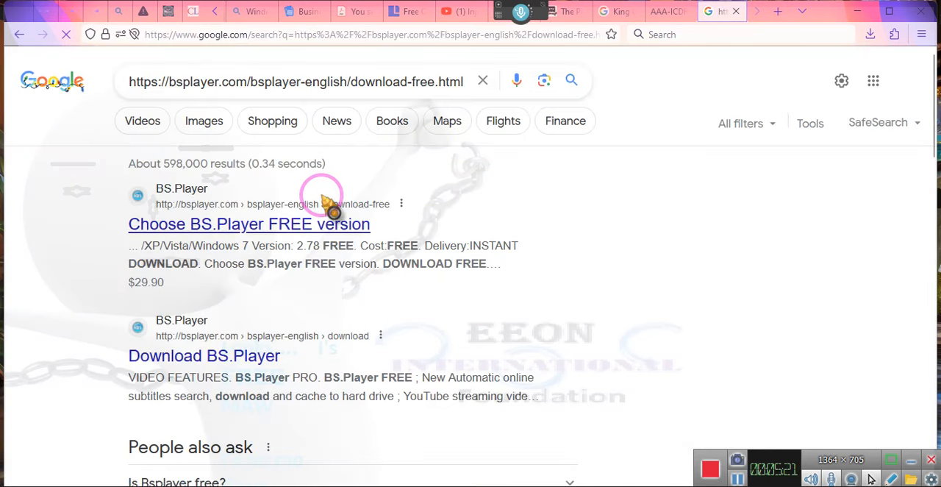
pyautogui.click(248, 224)
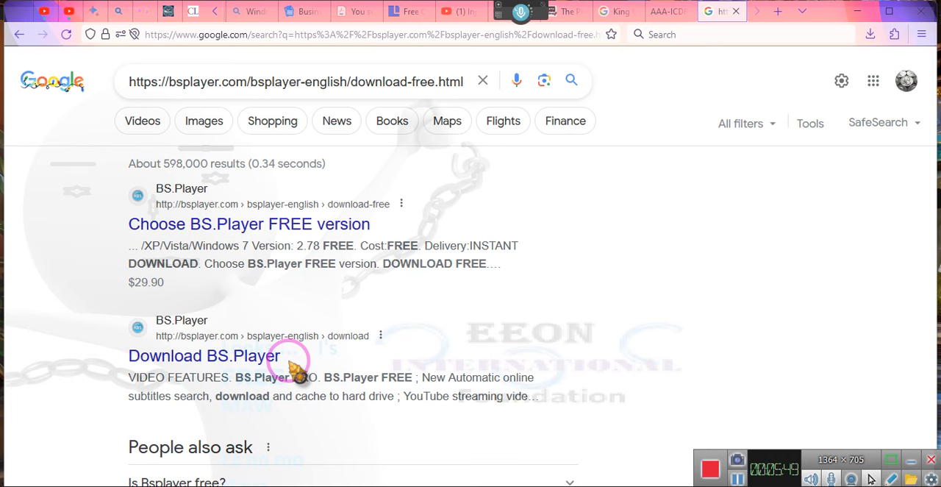
pyautogui.moveTo(294, 221)
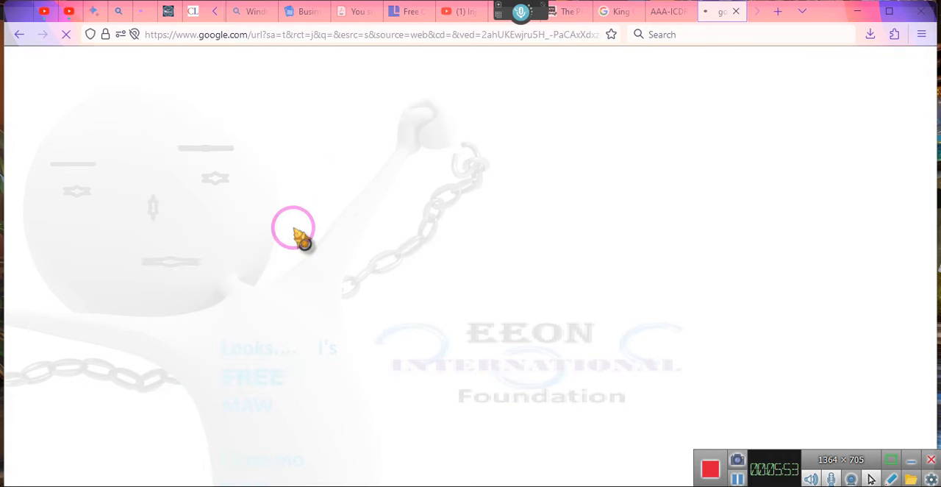
# - Save bsplayer278.setup.exe to Downloads from DOWNLOAD FREE, dismissing the unreadable-source error
pyautogui.click(292, 227)
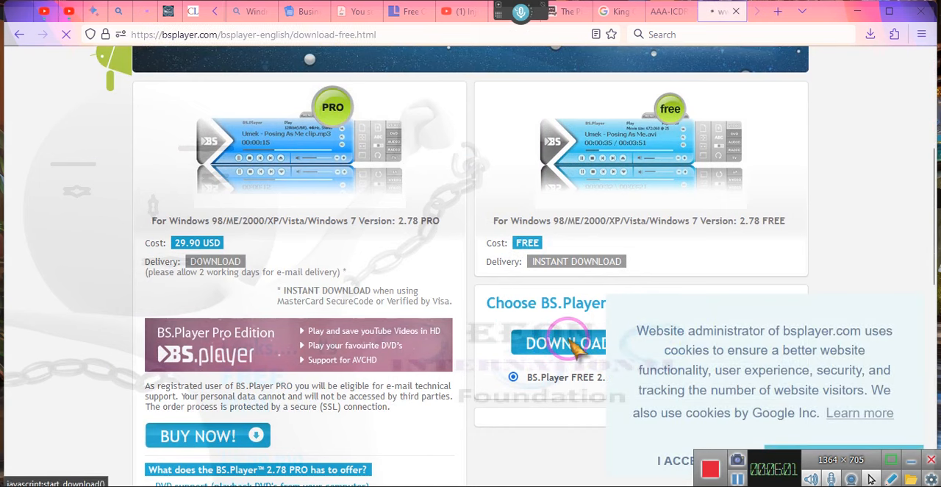
pyautogui.click(566, 343)
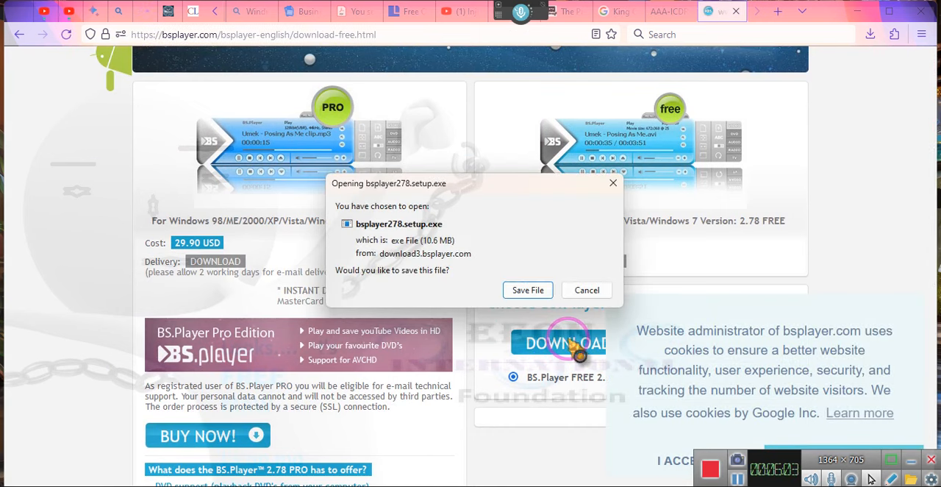
pyautogui.click(526, 289)
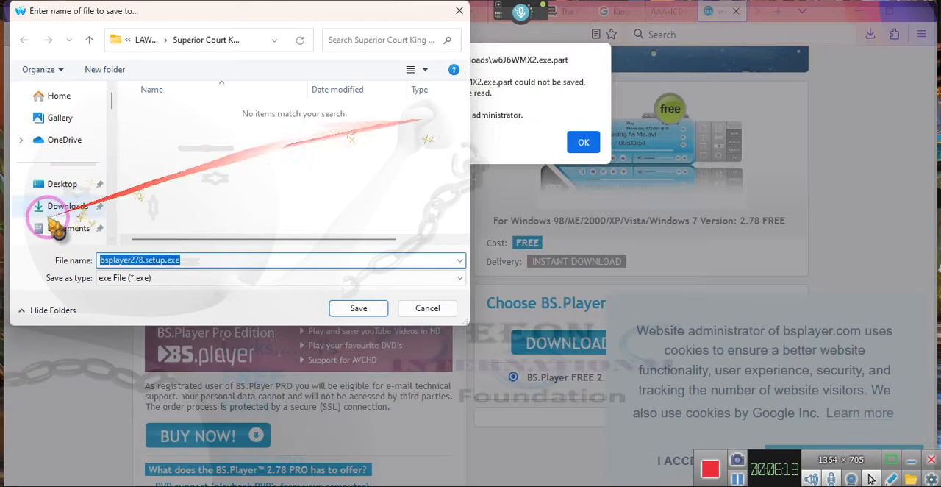
pyautogui.click(68, 206)
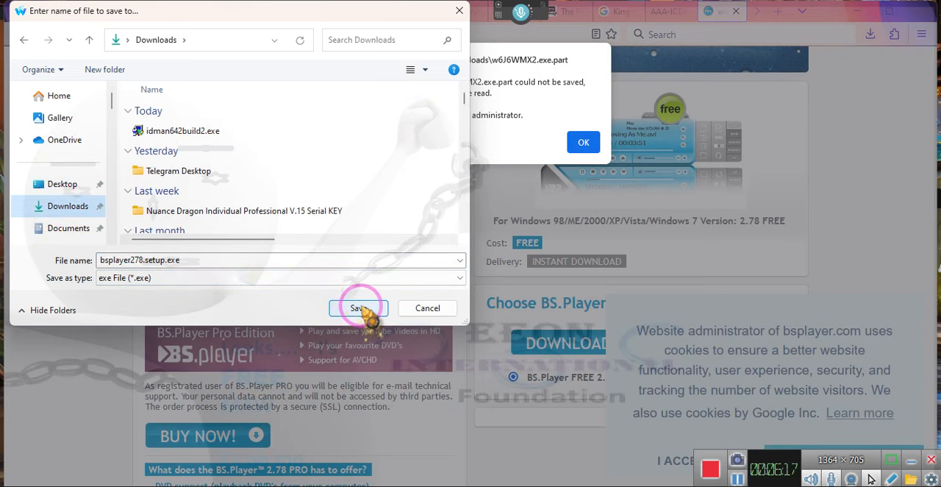
pyautogui.click(358, 308)
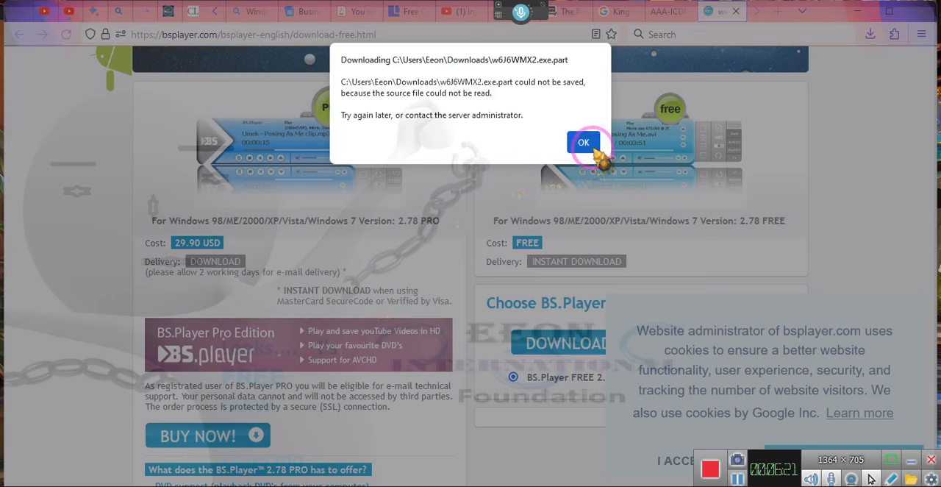
pyautogui.click(582, 141)
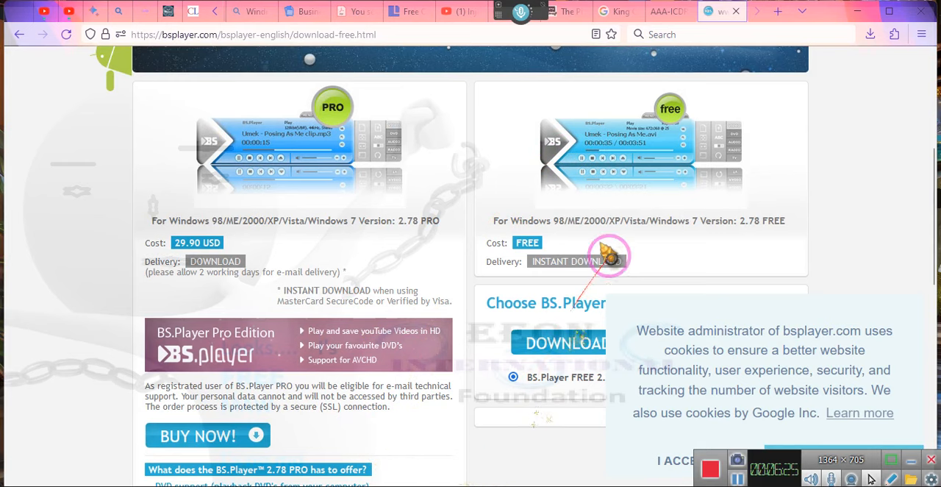
pyautogui.moveTo(553, 342)
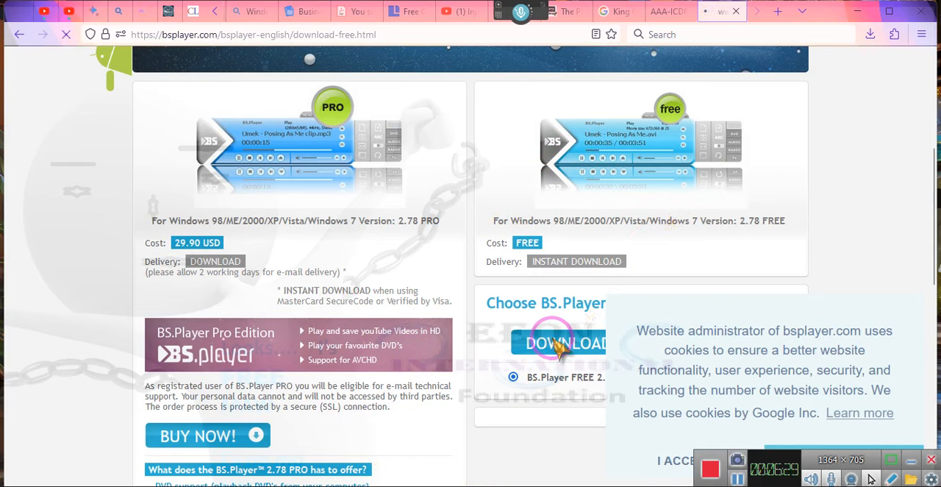
# - Download bsplayer278.setup.exe again to Downloads, replacing the existing copy
pyautogui.click(555, 349)
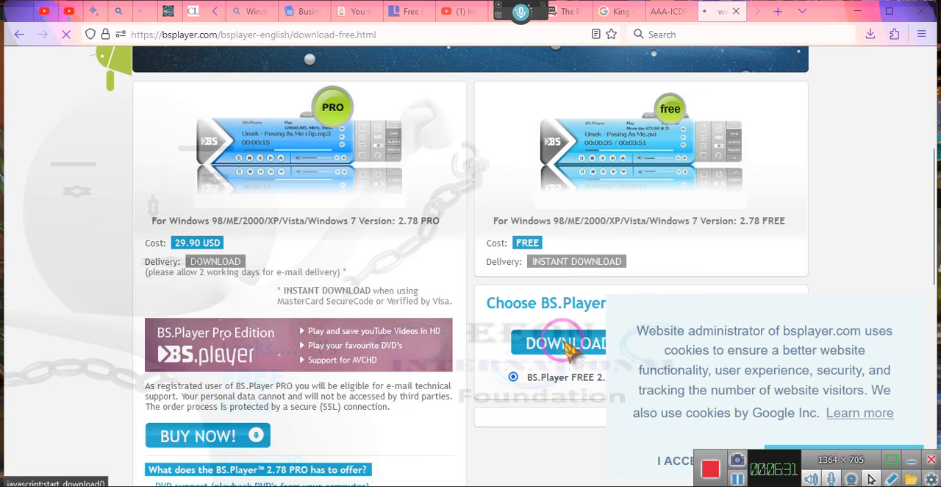
pyautogui.moveTo(610, 331)
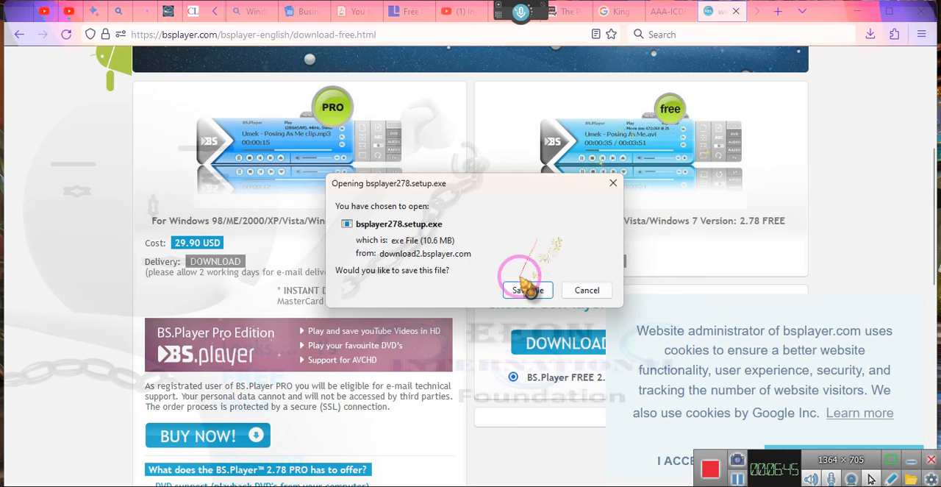
pyautogui.click(524, 289)
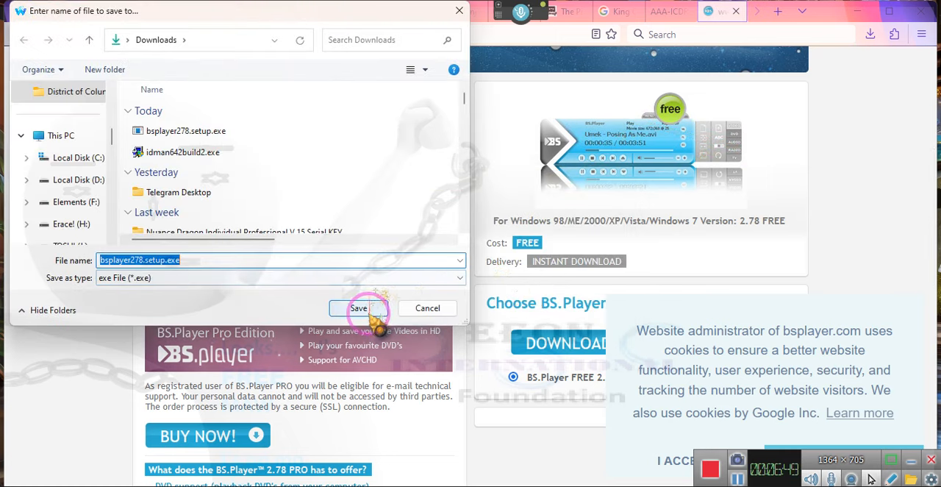
pyautogui.click(359, 307)
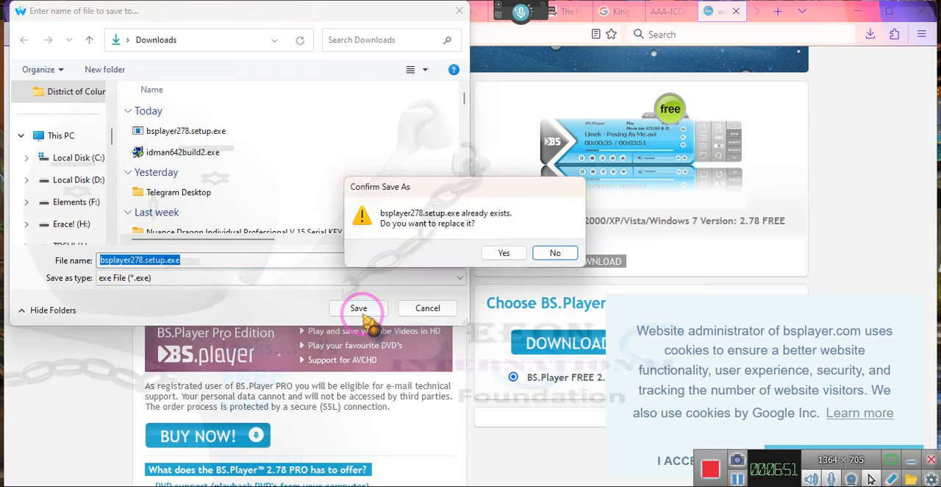
pyautogui.click(502, 253)
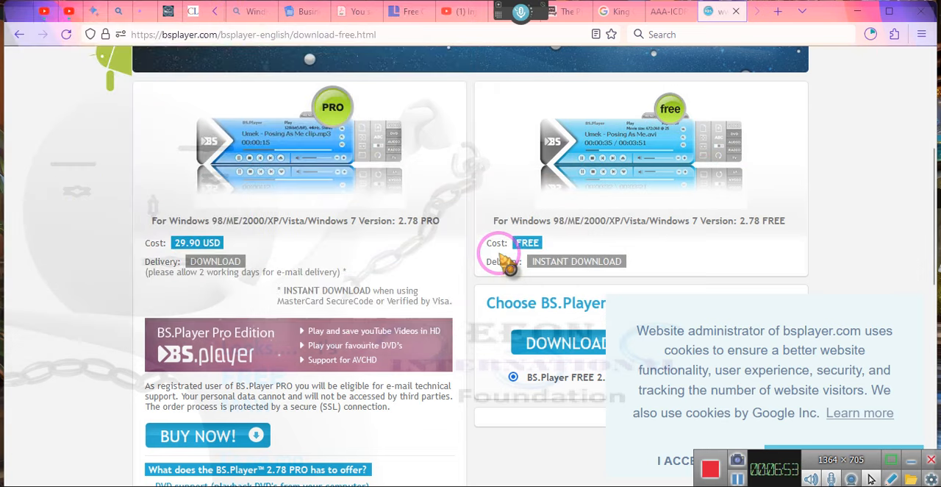